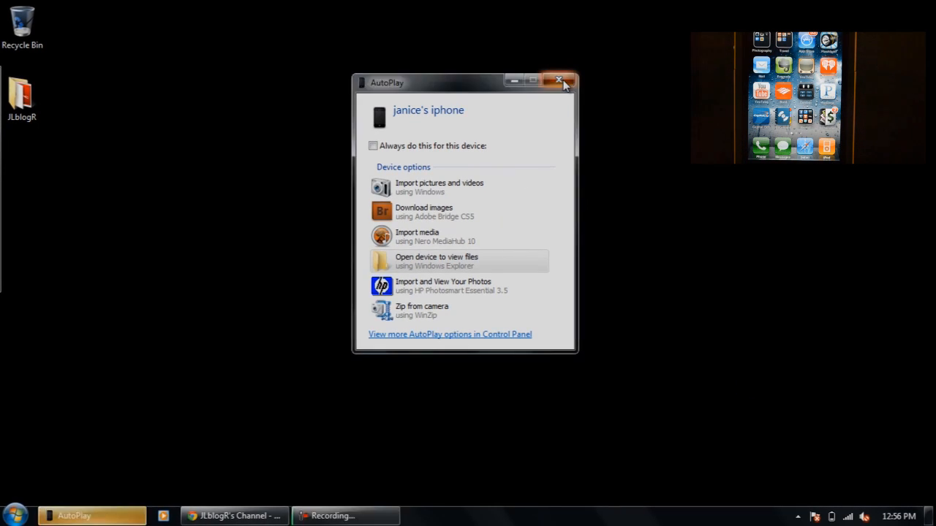
# Dismiss the iPhone AutoPlay prompt and bring up the Start menu's program list.
pyautogui.click(558, 80)
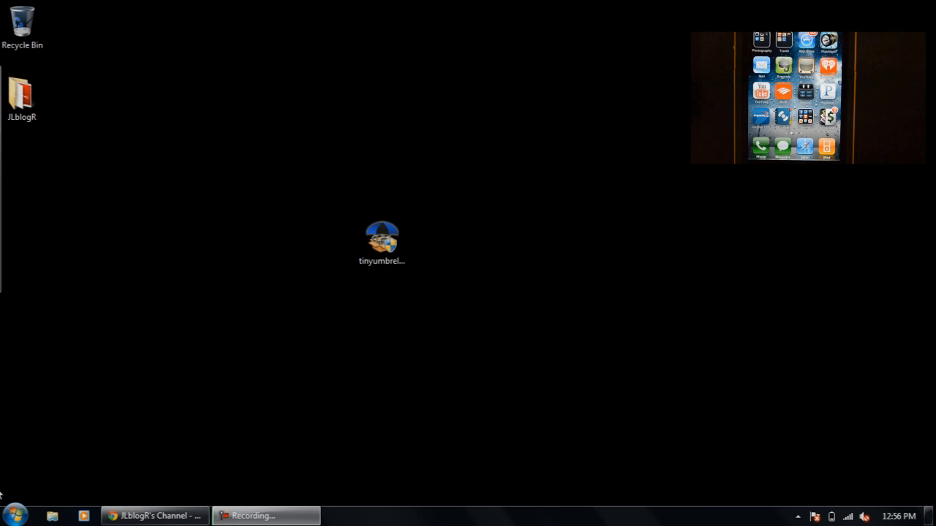
pyautogui.click(15, 515)
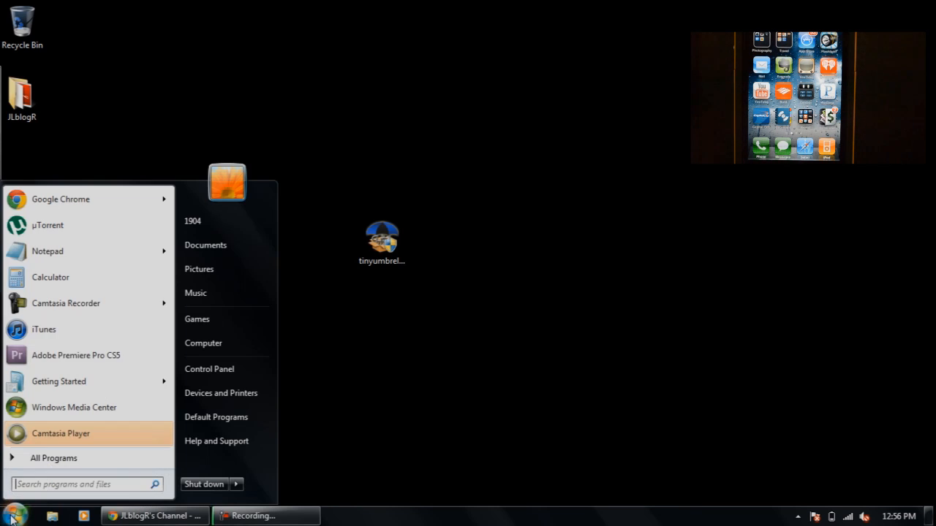
pyautogui.moveTo(57, 330)
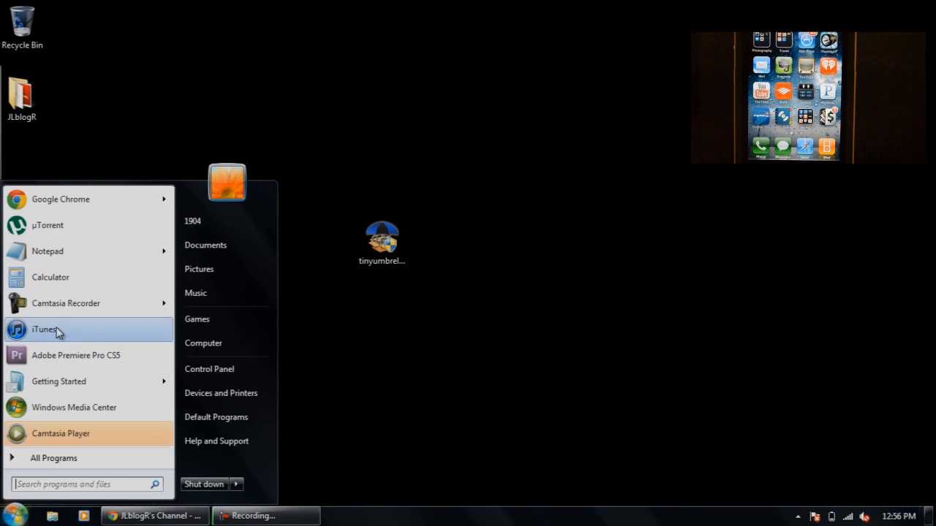
# Launch iTunes and attempt the iOS 5.0 update without transferring purchases, ending in error 3194.
pyautogui.click(59, 333)
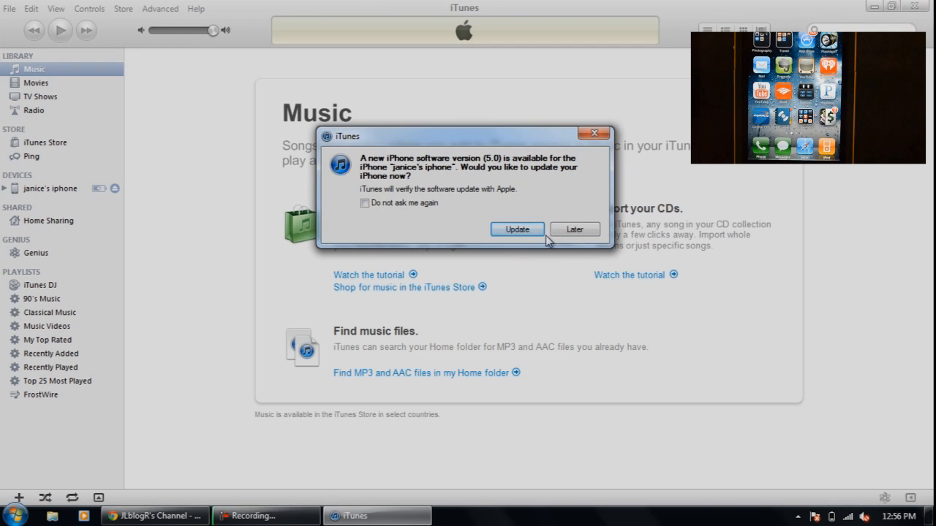
pyautogui.click(575, 228)
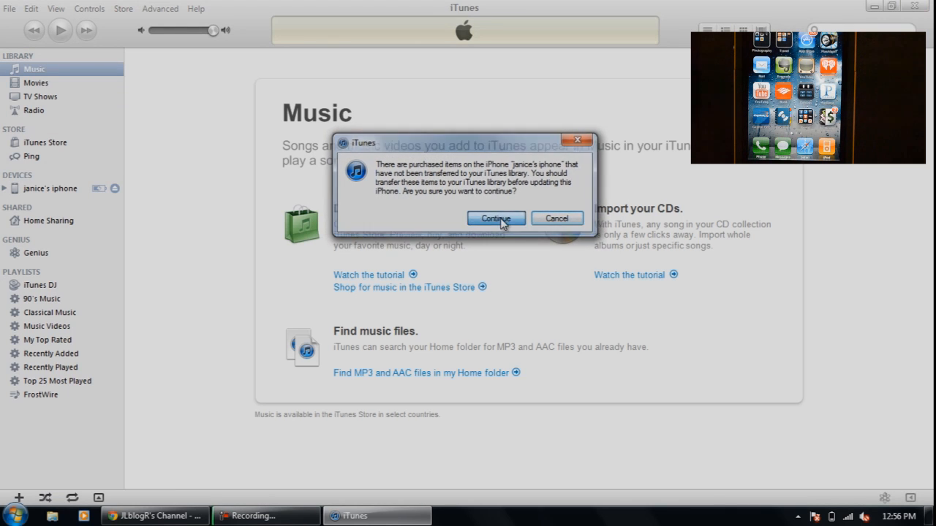
pyautogui.click(495, 220)
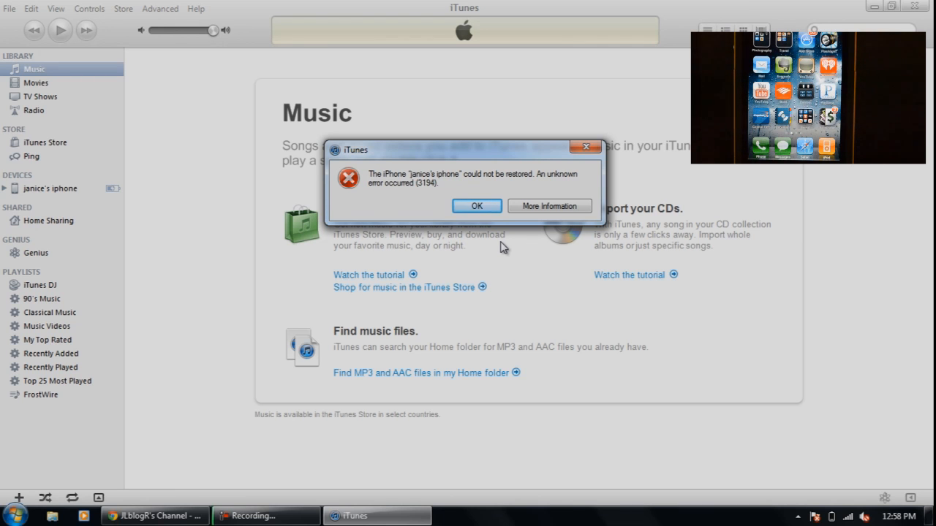
pyautogui.click(476, 205)
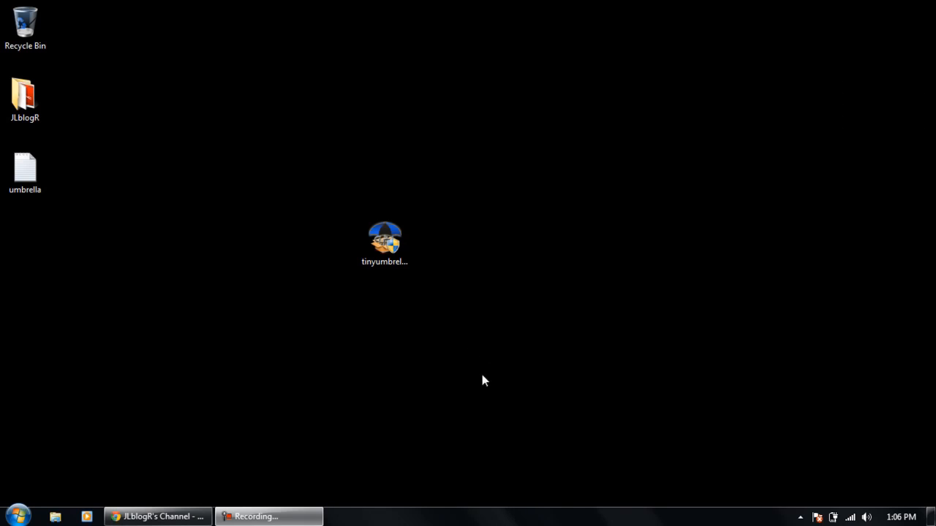
pyautogui.moveTo(383, 287)
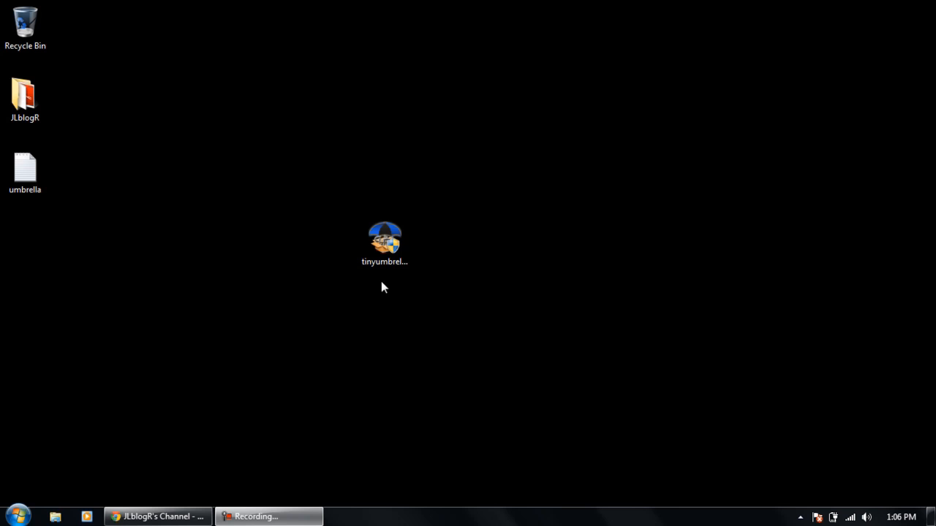
# Launch TinyUmbrella from its desktop shortcut.
pyautogui.click(383, 243)
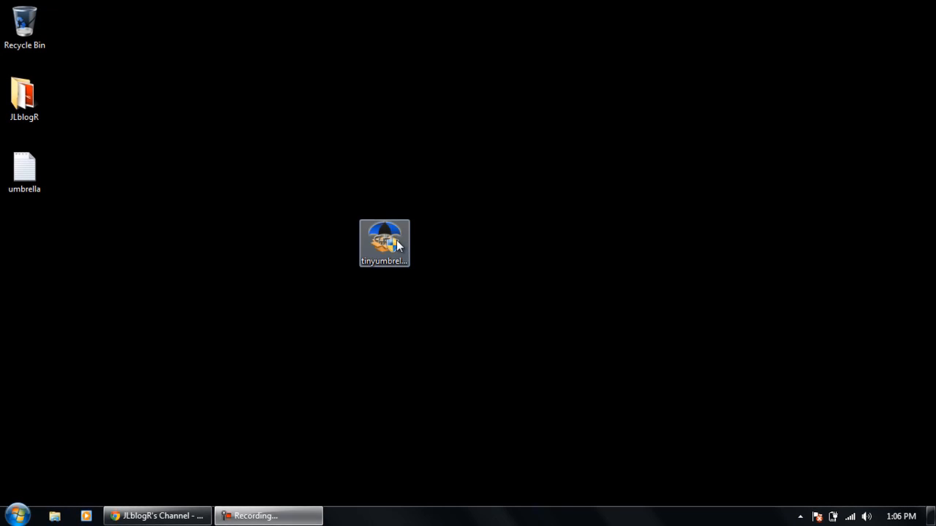
pyautogui.doubleClick(383, 237)
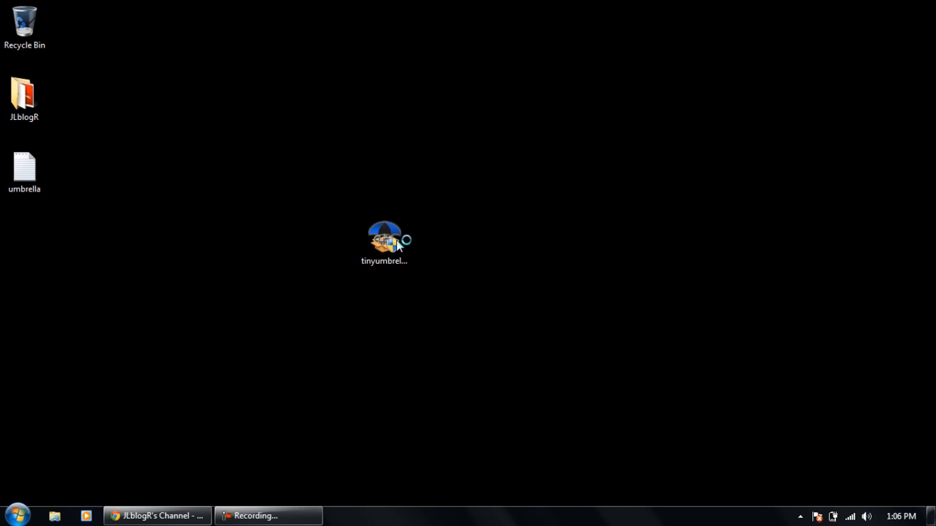
pyautogui.doubleClick(383, 237)
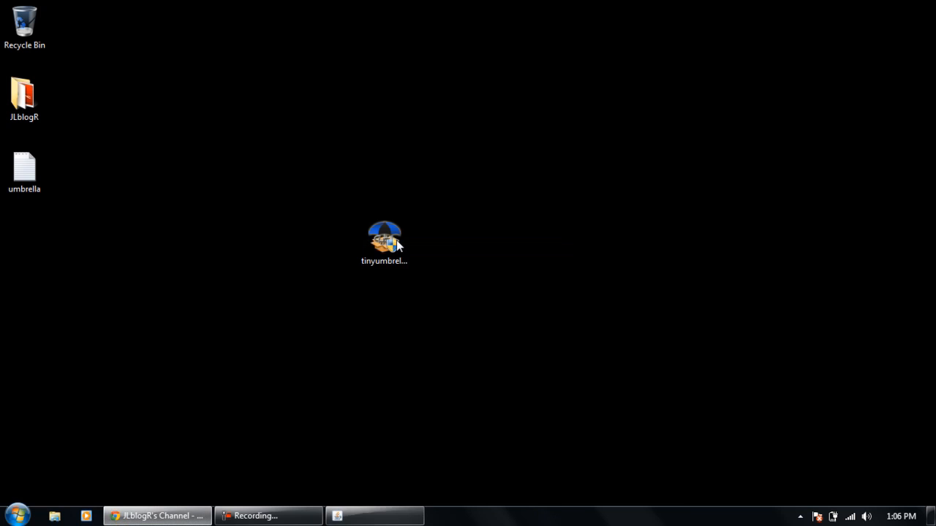
pyautogui.doubleClick(383, 237)
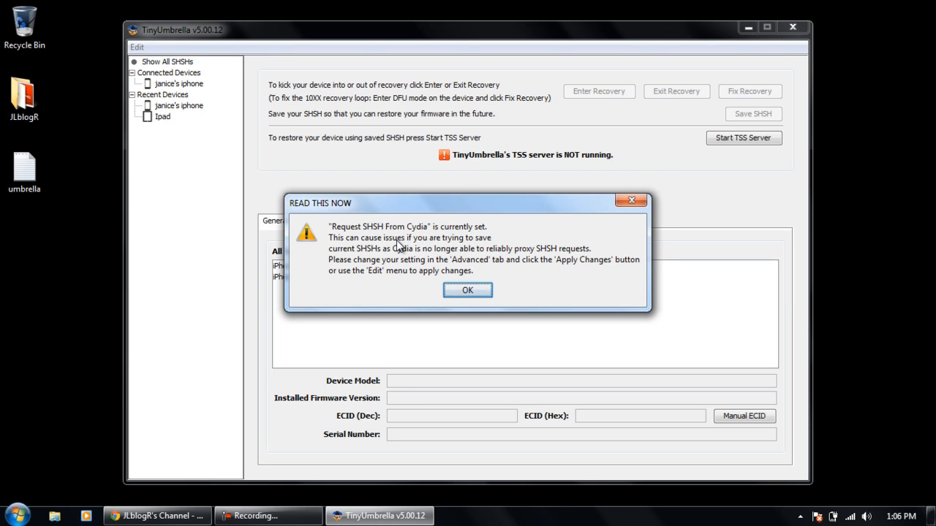
# Acknowledge the warnings, turn off 'Set Hosts to Cydia on Exit' under Advanced, and close TinyUmbrella.
pyautogui.click(468, 290)
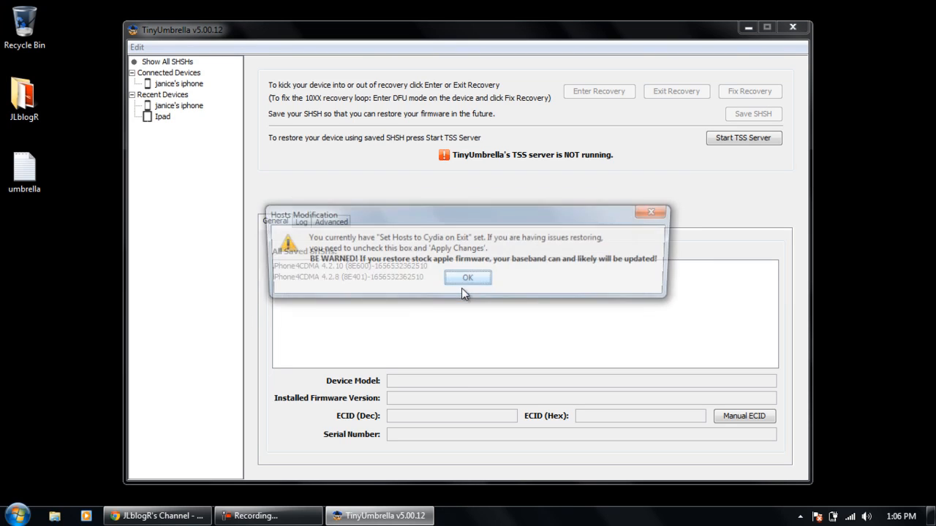
pyautogui.click(468, 278)
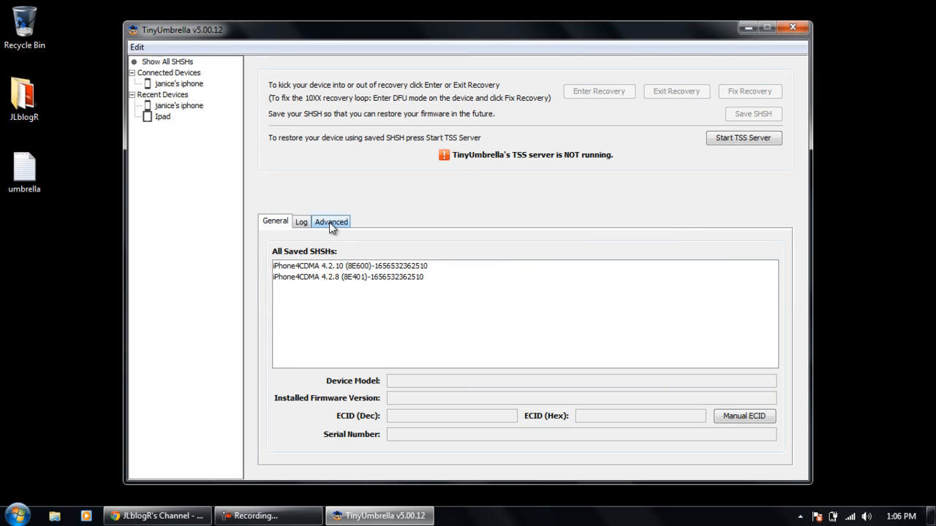
pyautogui.click(331, 222)
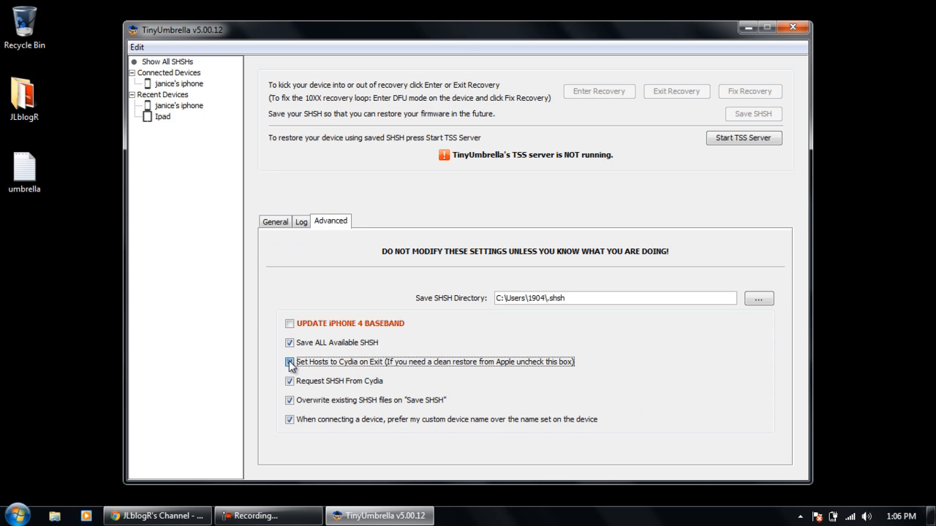
pyautogui.click(289, 361)
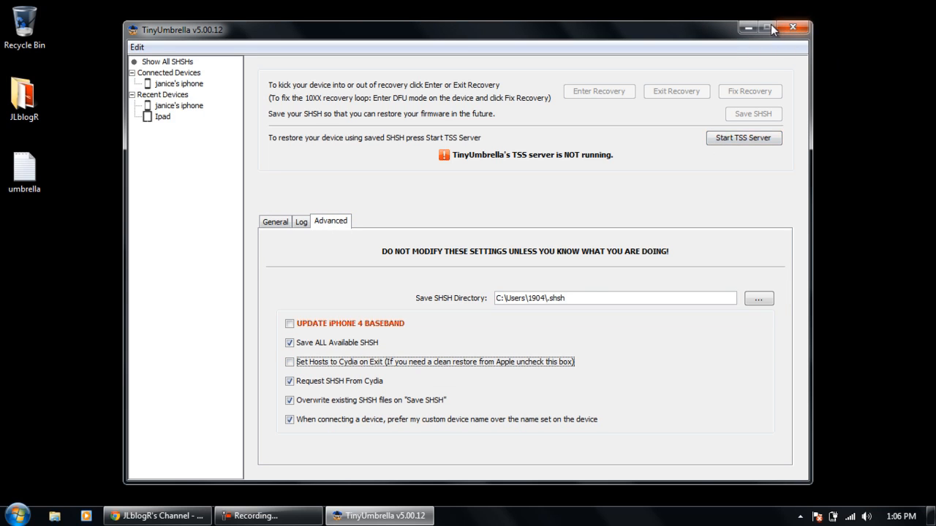
pyautogui.click(792, 28)
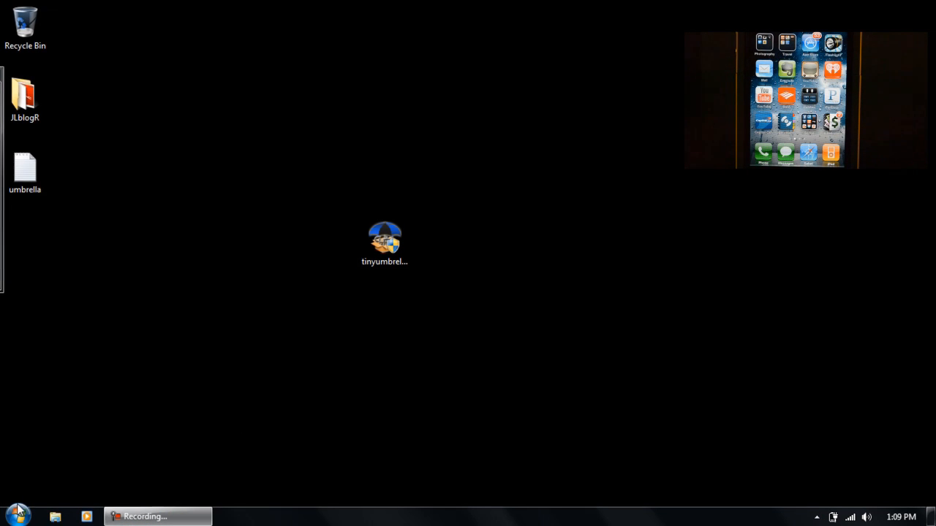
# Relaunch iTunes from the Windows desktop.
pyautogui.click(18, 516)
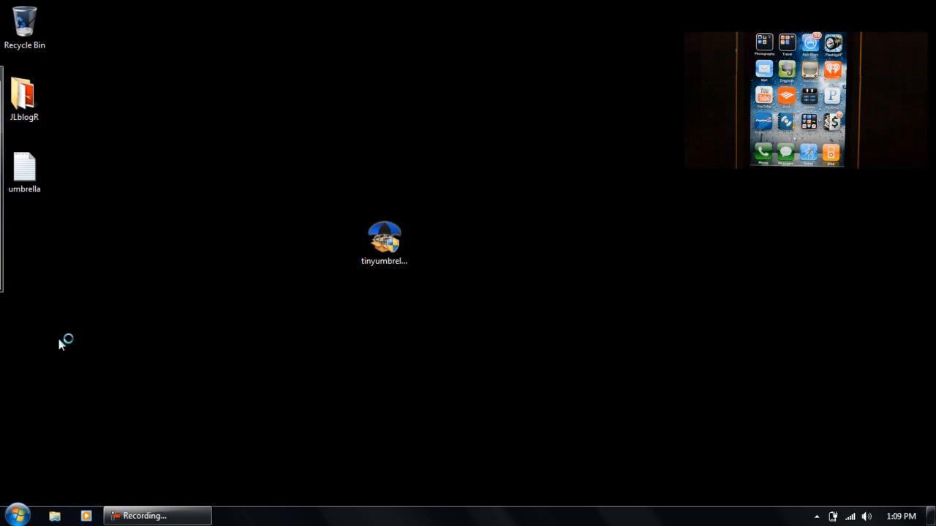
pyautogui.moveTo(61, 345)
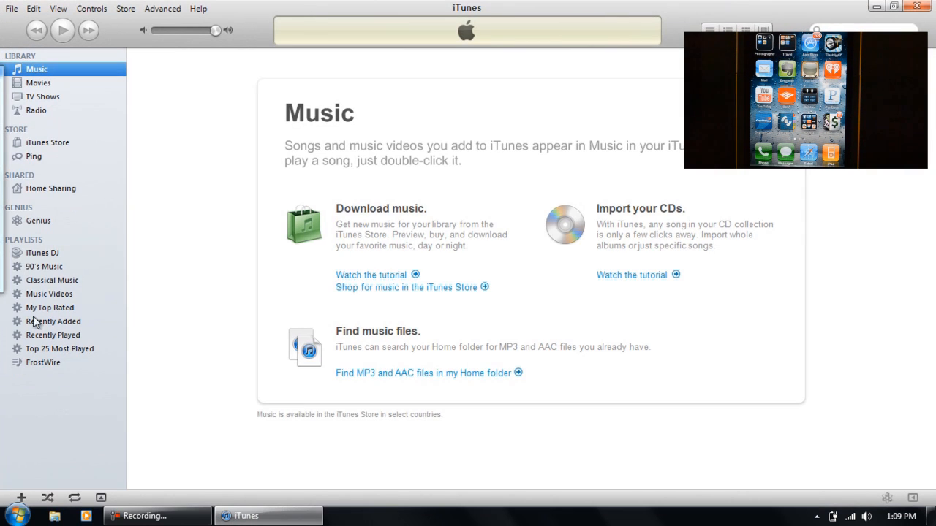
pyautogui.moveTo(236, 271)
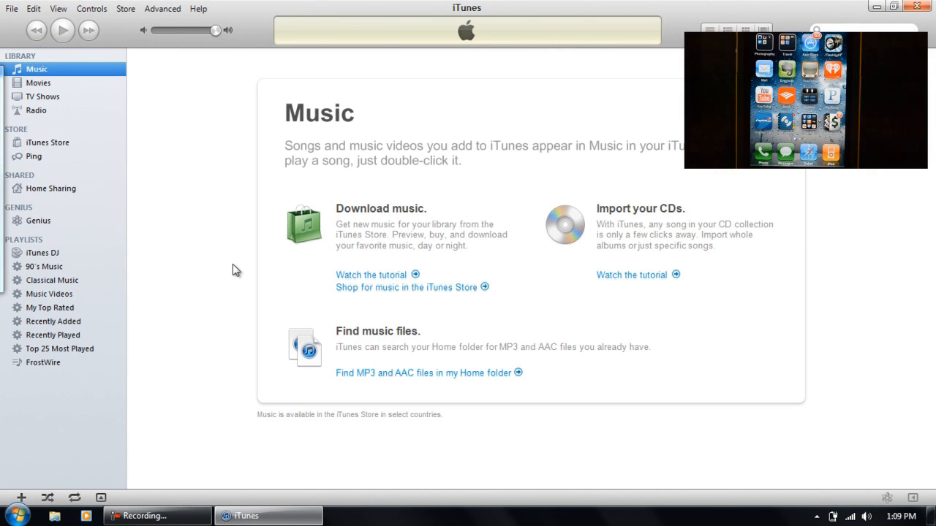
pyautogui.moveTo(210, 269)
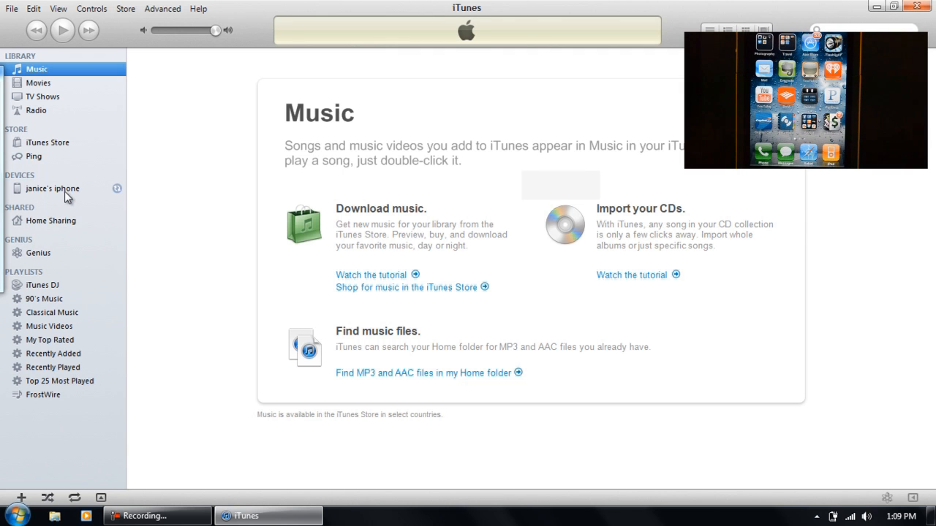
# Show janice's iphone Summary page reporting software version 5.0 available.
pyautogui.click(53, 187)
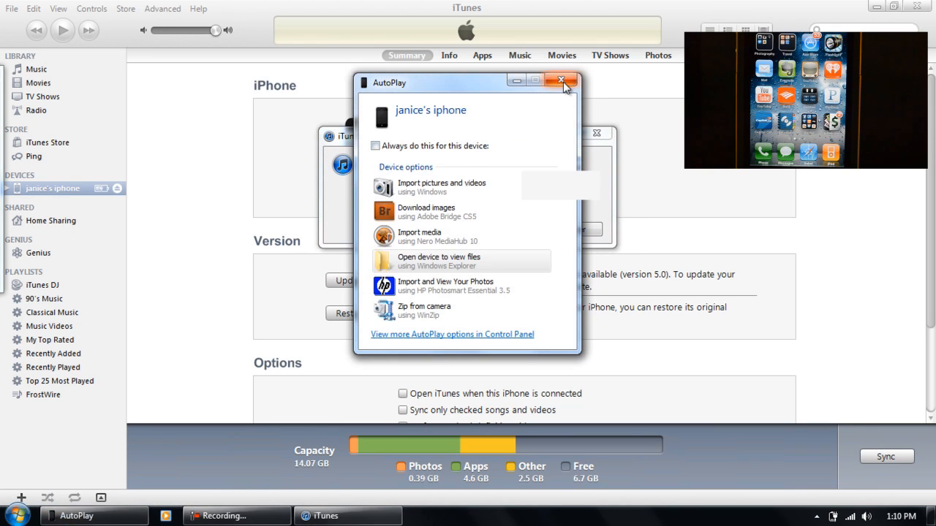
# Dismiss AutoPlay and start the iOS 5.0 update, accepting the purchases and data-deletion warnings.
pyautogui.click(562, 81)
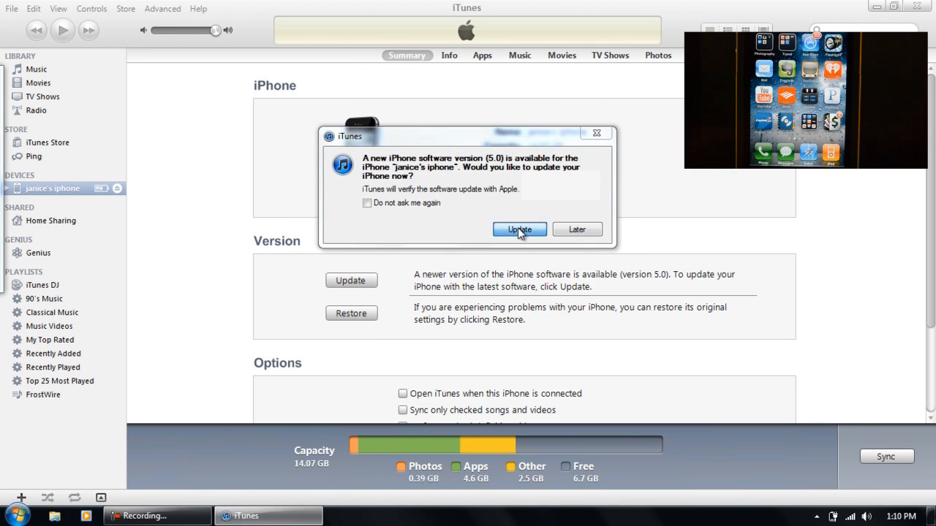
pyautogui.click(521, 229)
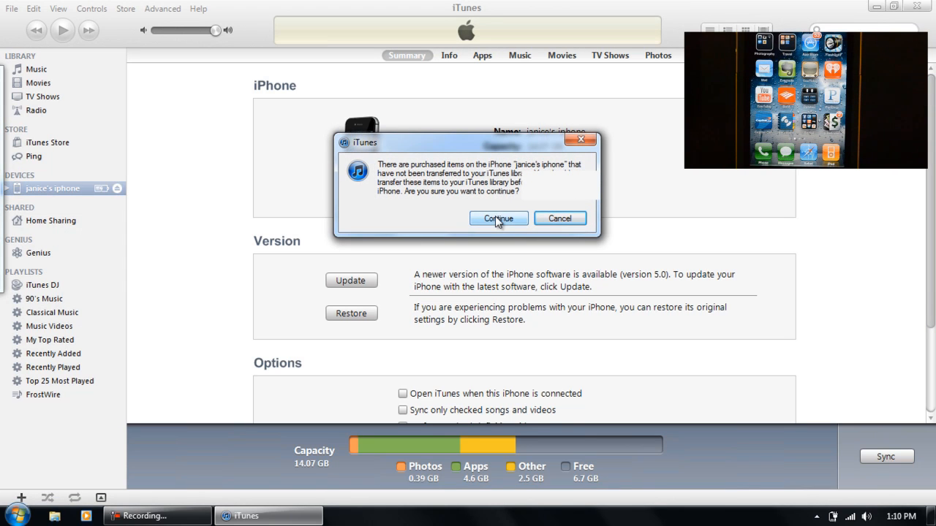
pyautogui.click(498, 218)
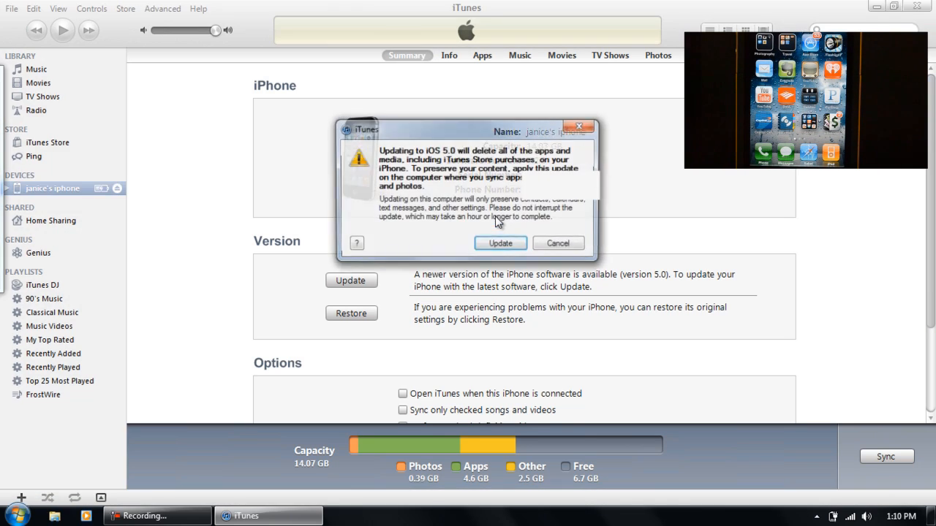
pyautogui.click(559, 243)
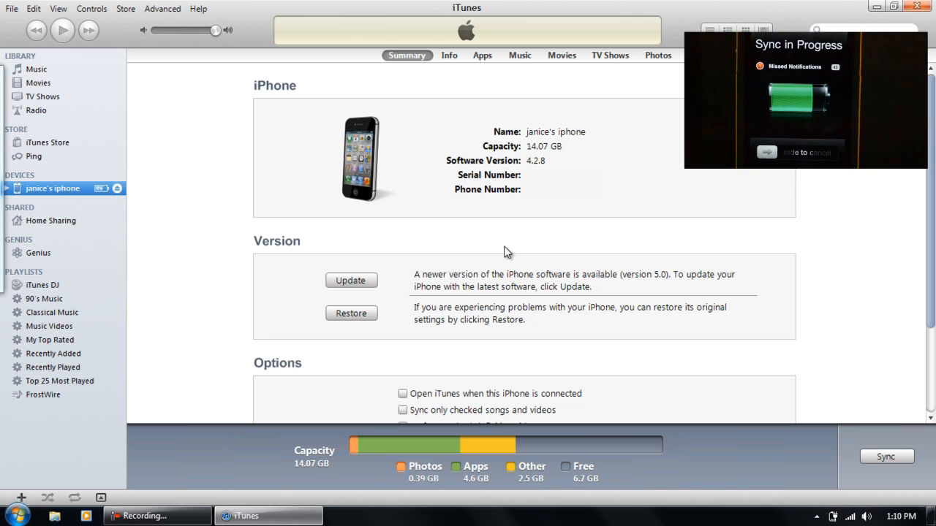
# Let the iOS 5 install run until iTunes reports the iPhone restored to factory settings.
pyautogui.click(886, 456)
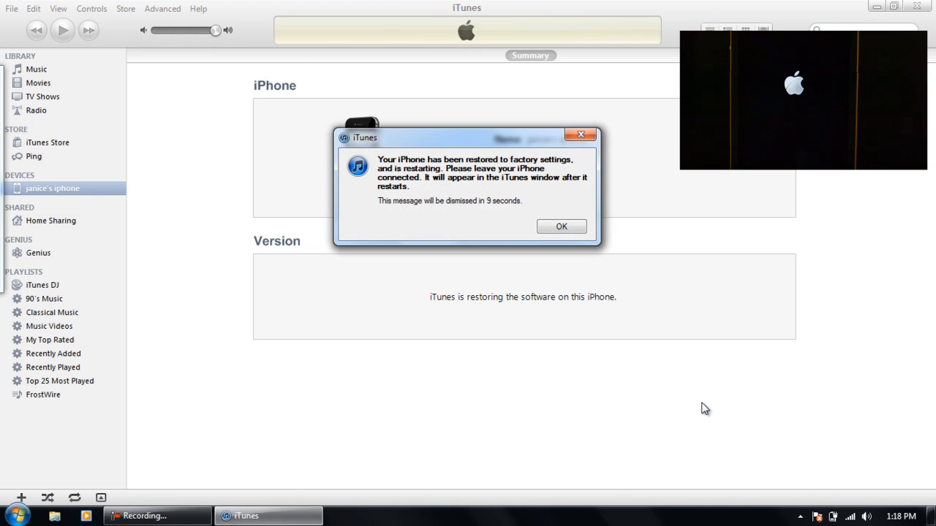
# Dismiss the restore-complete notice while the iPhone reboots.
pyautogui.click(561, 225)
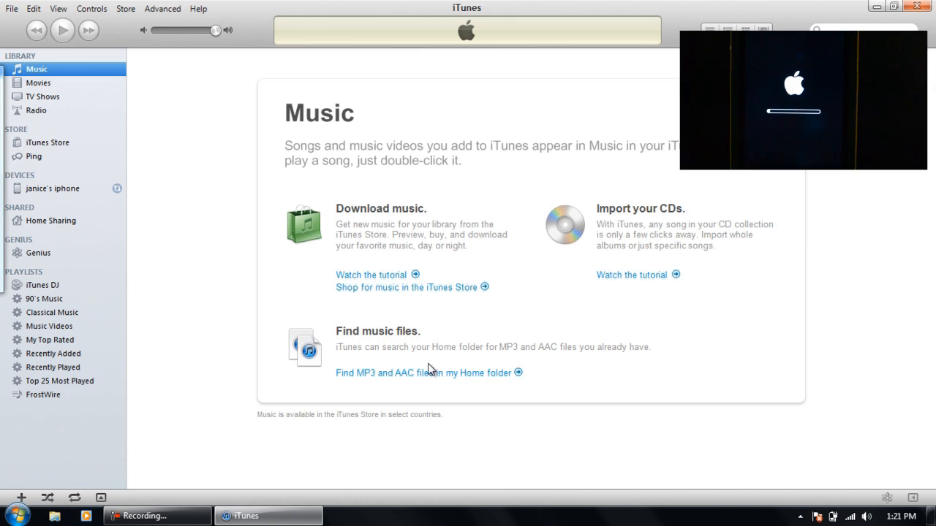
pyautogui.click(52, 187)
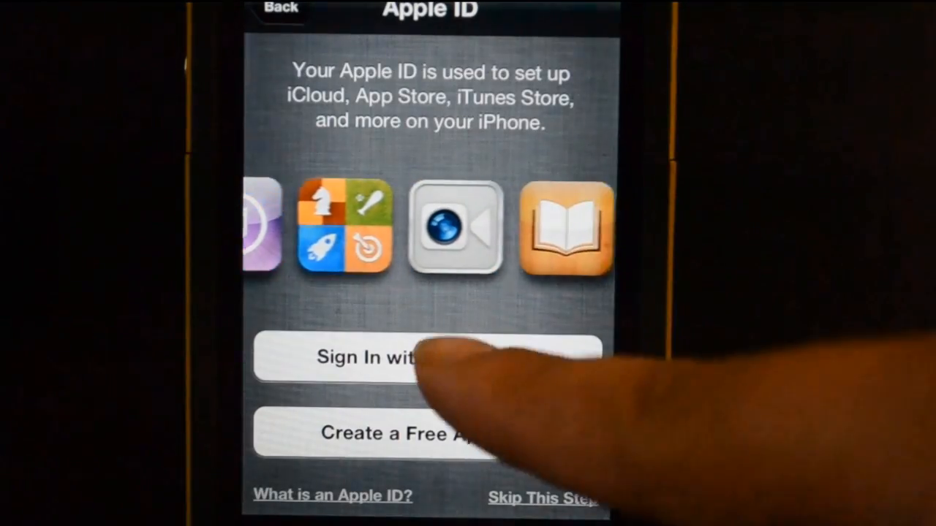
# Sign in with Apple ID, agree to terms, enable iCloud and Find My iPhone, and reach the home screen.
pyautogui.click(424, 356)
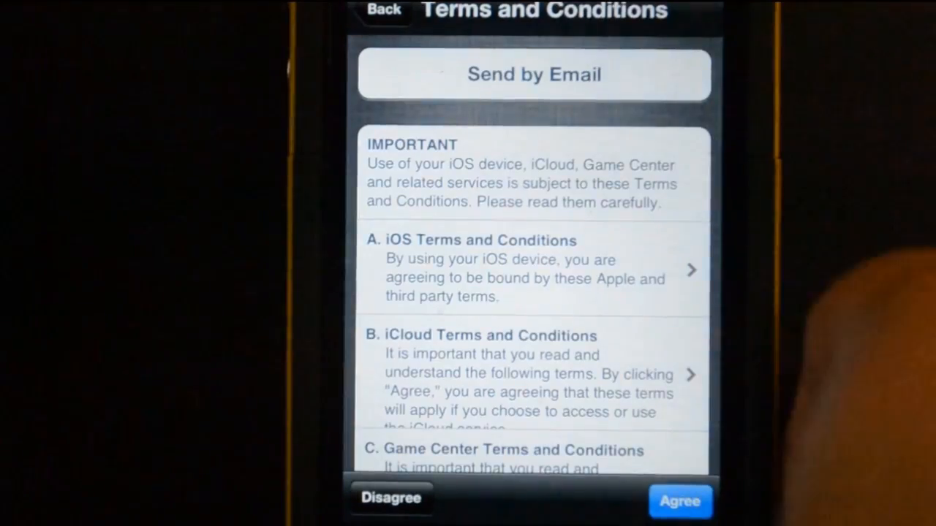
pyautogui.click(679, 500)
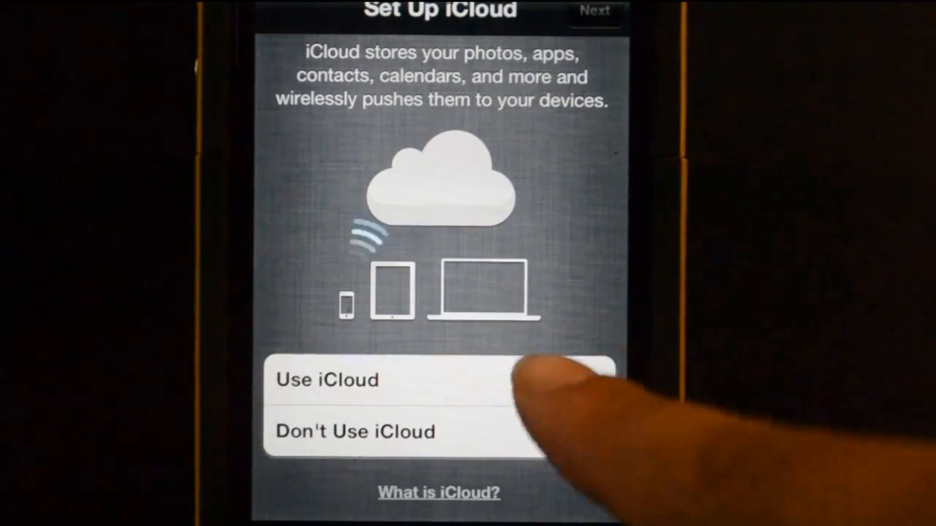
pyautogui.click(327, 380)
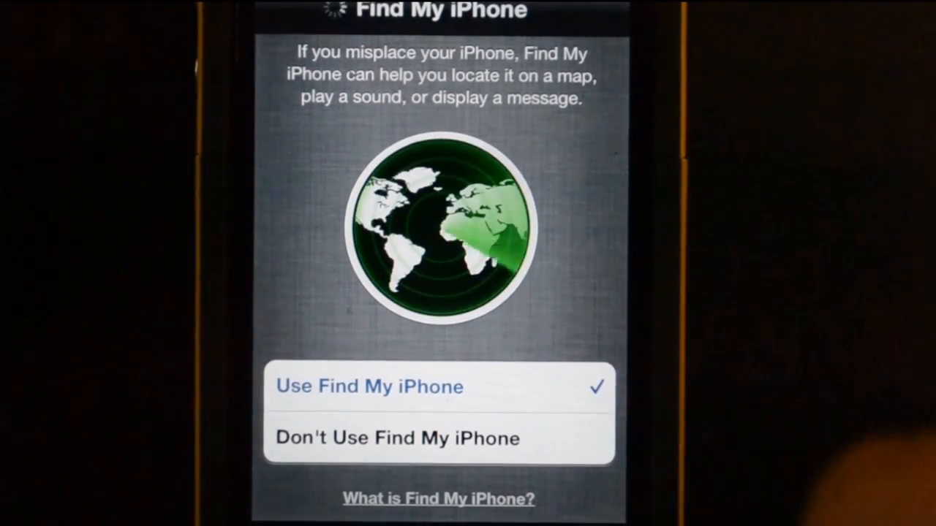
pyautogui.click(594, 11)
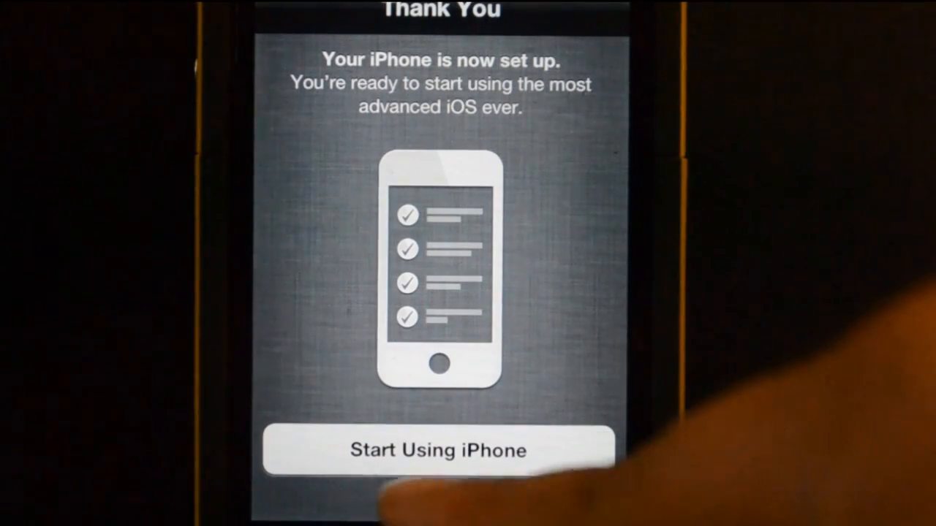
pyautogui.click(438, 450)
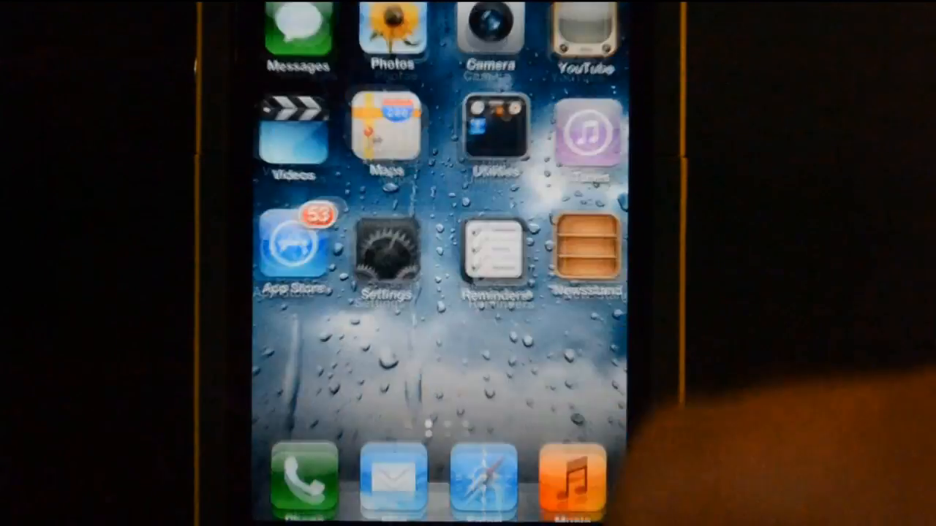
pyautogui.click(386, 249)
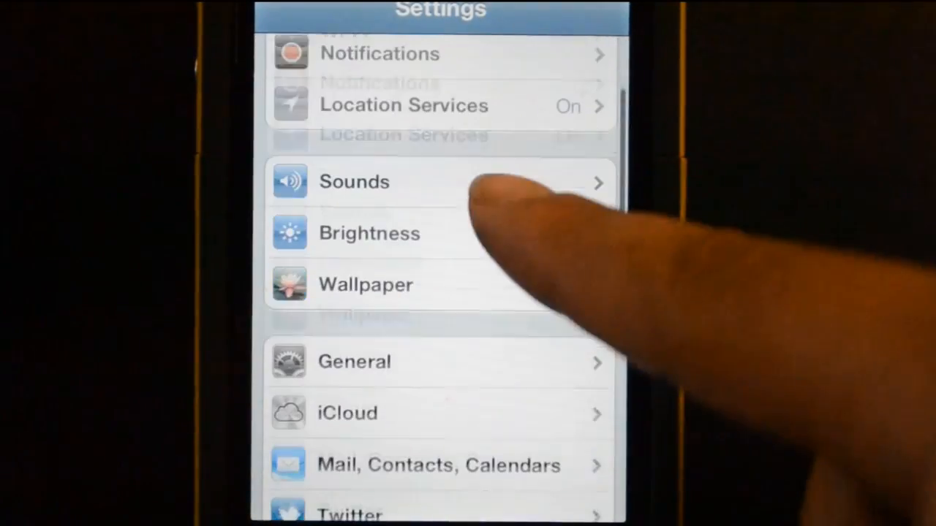
pyautogui.click(354, 361)
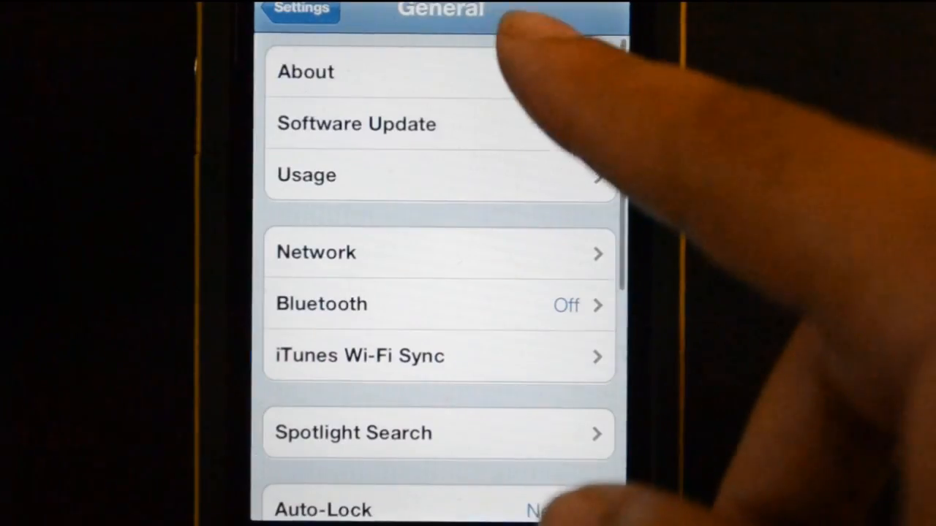
pyautogui.click(306, 72)
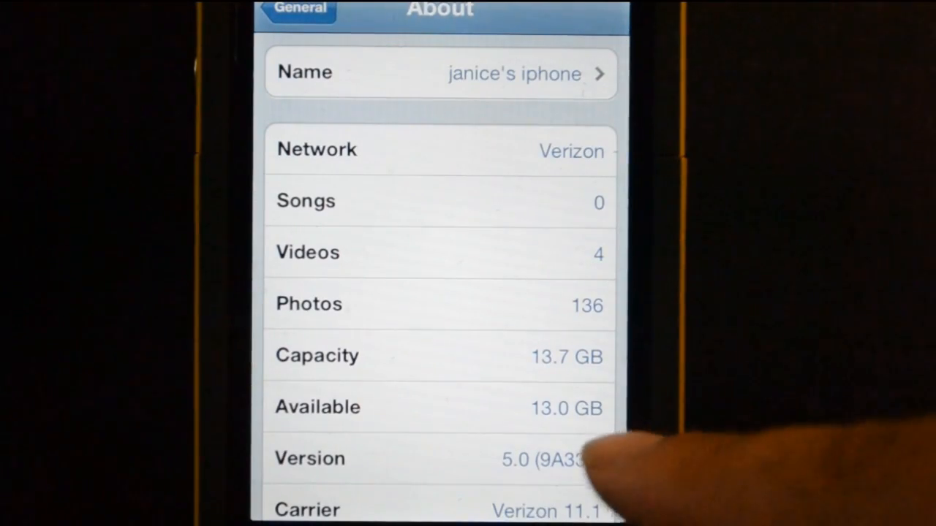
pyautogui.moveTo(548, 476)
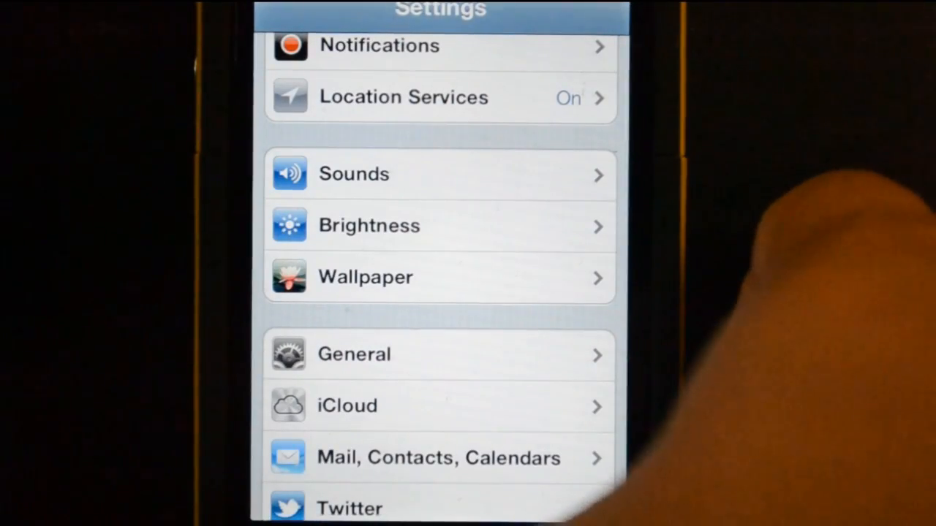
pyautogui.scroll(-3)
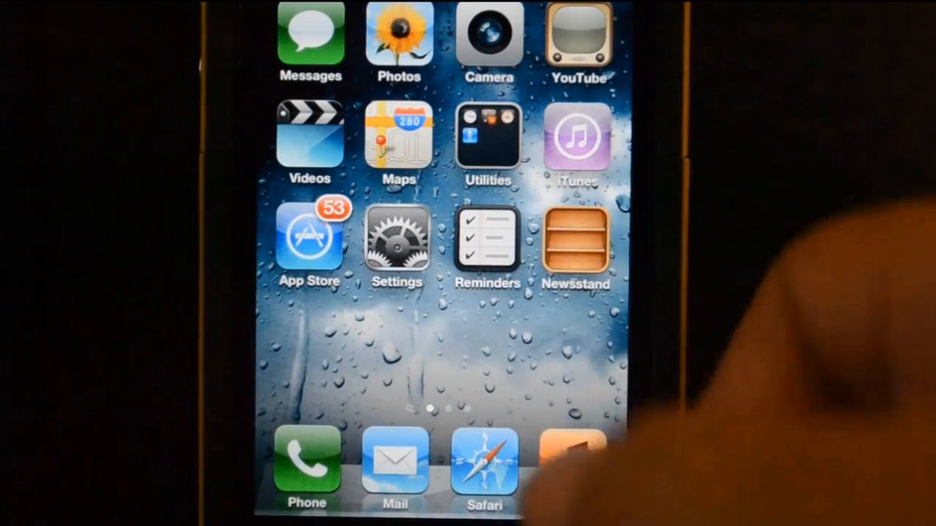
# Pull down Notification Center and allow the Weather widget to use the current location.
pyautogui.click(487, 241)
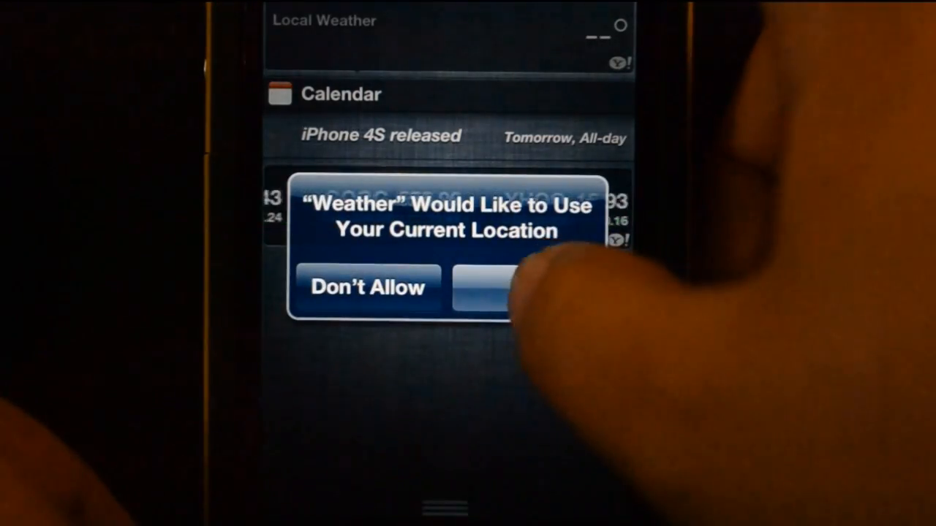
pyautogui.click(512, 290)
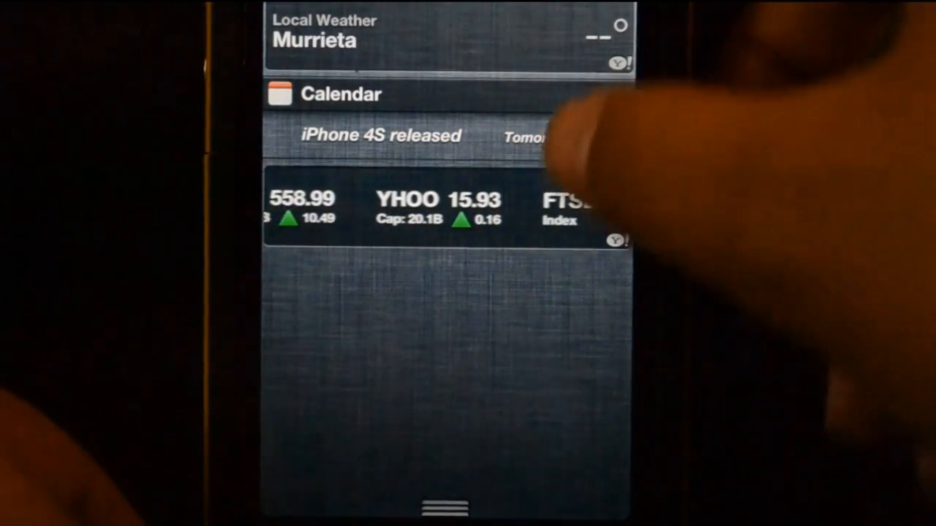